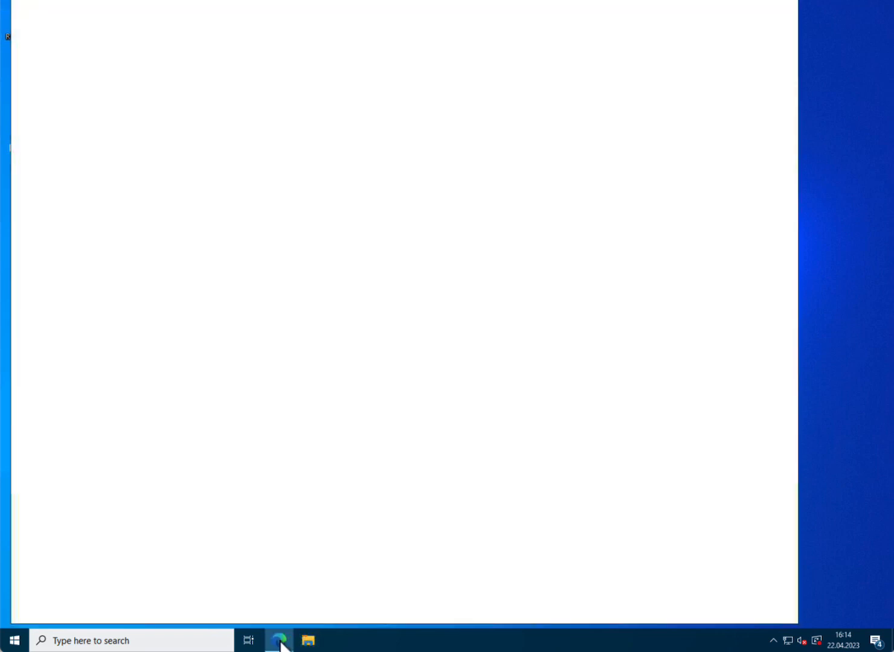
Step: Download the Python 3.11.3 Windows installer from python.org's Downloads menu
left_click(278, 640)
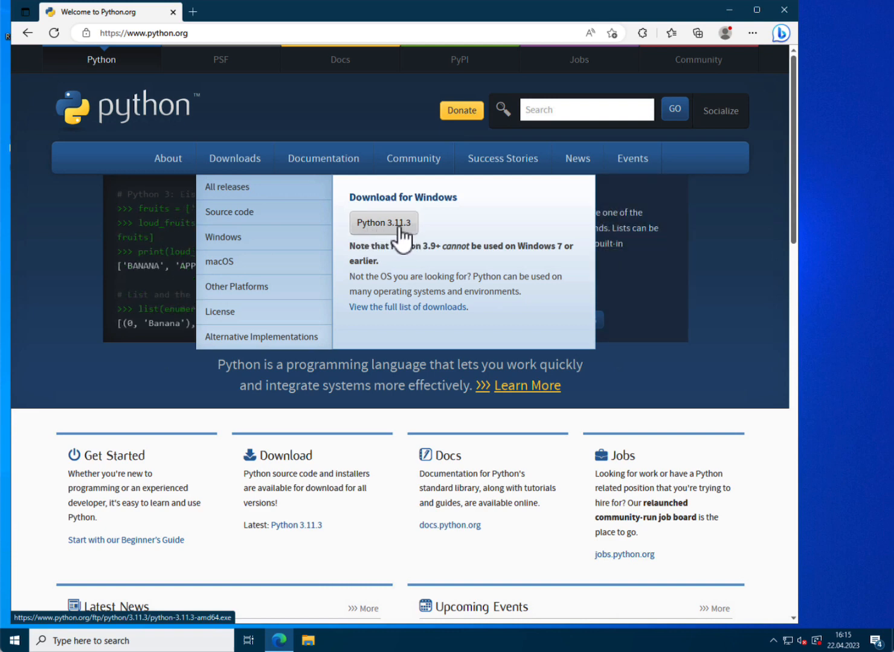
left_click(382, 222)
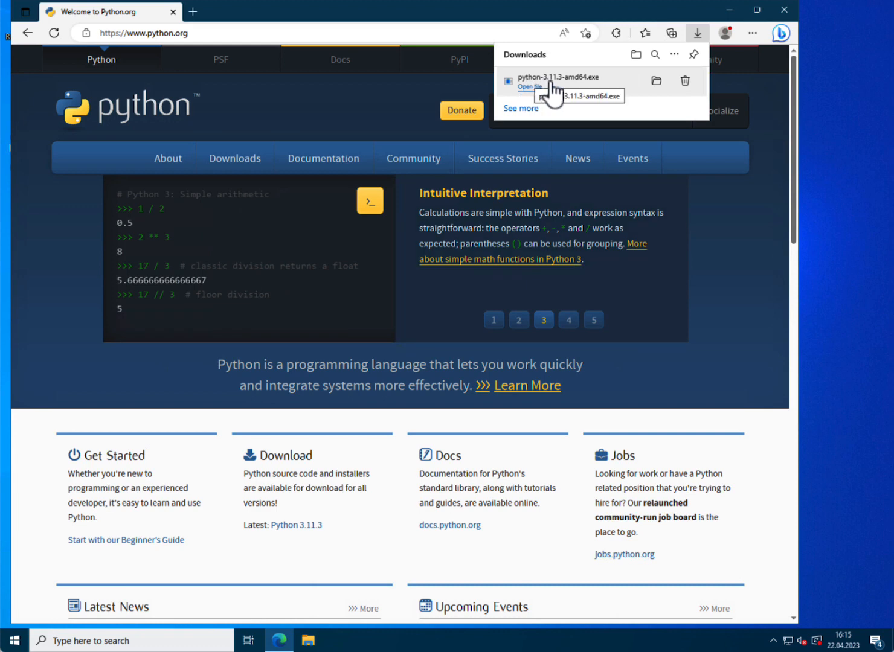
mouse_move(586, 94)
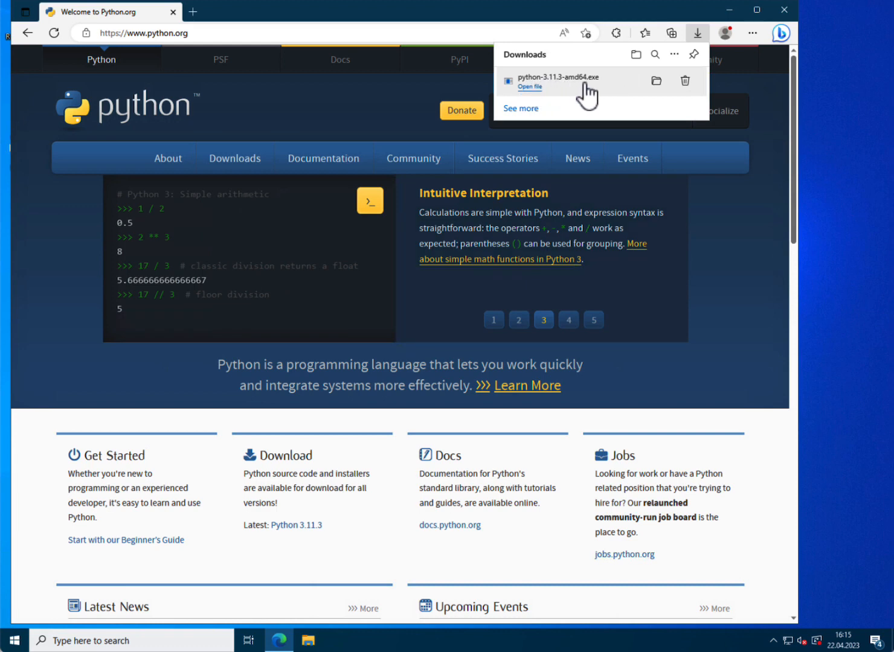
mouse_move(534, 96)
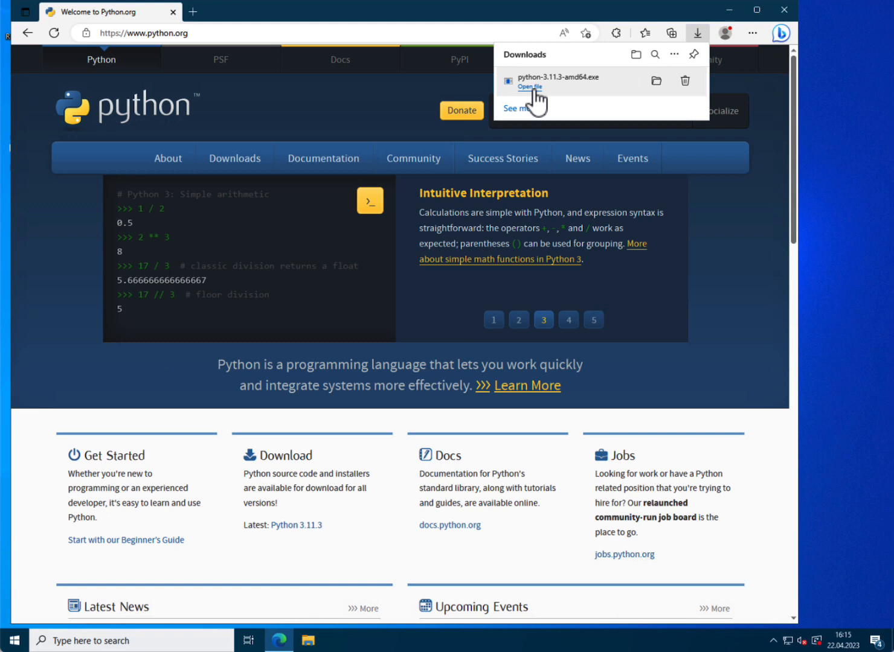
Step: Run python-3.11.3-amd64.exe with 'Add python.exe to PATH' ticked, Install Now, then close setup
left_click(530, 87)
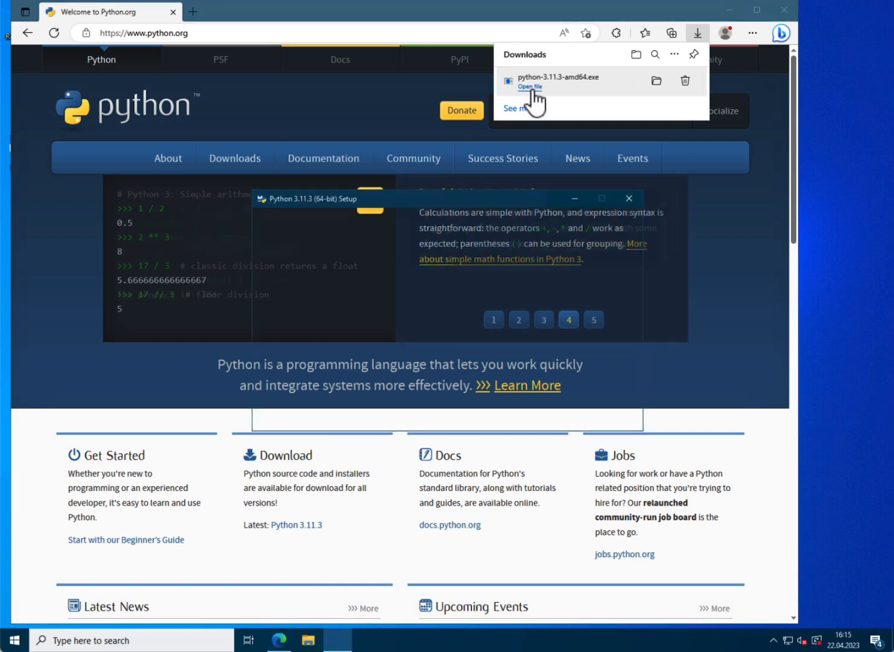
left_click(529, 87)
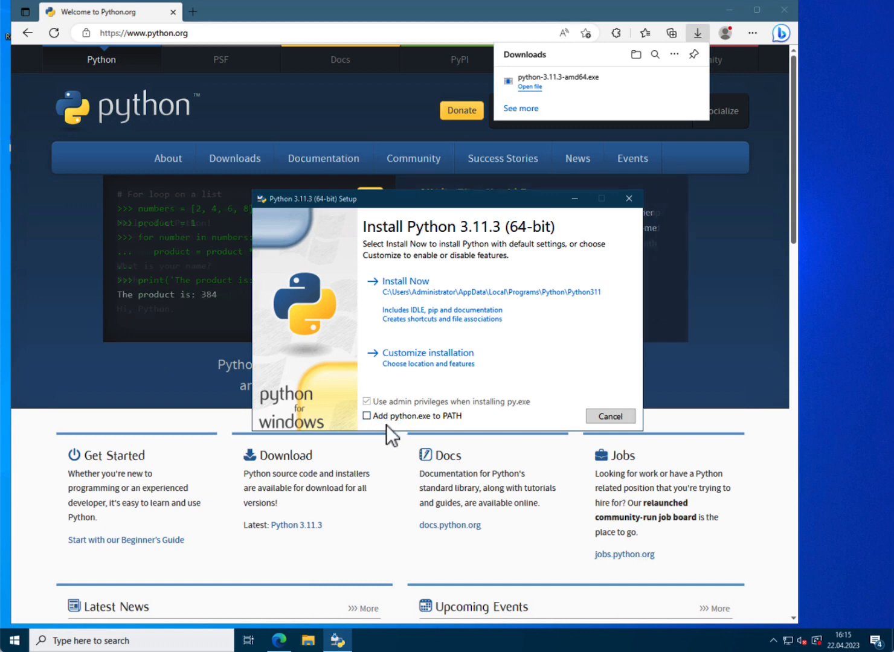
left_click(367, 416)
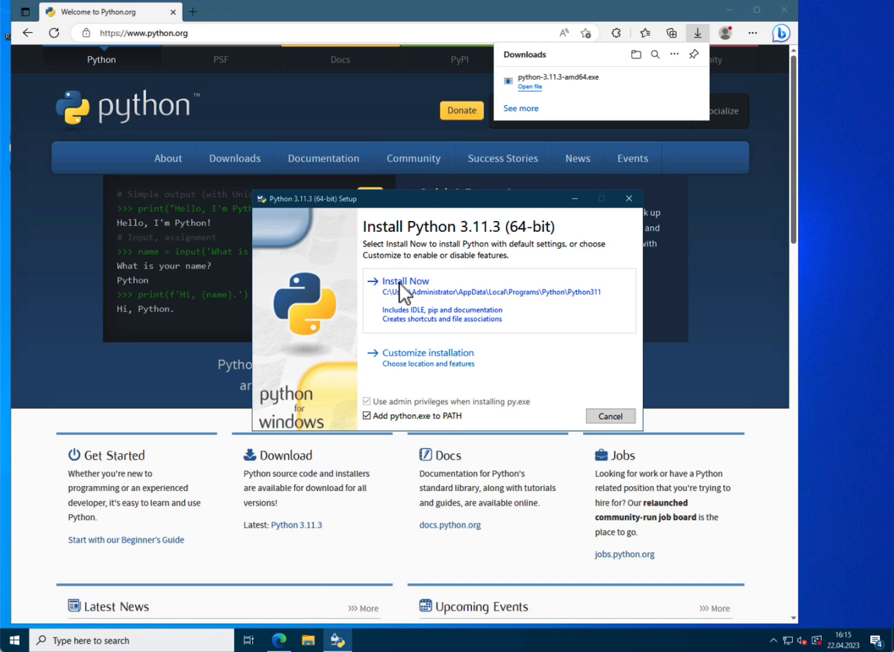
left_click(404, 280)
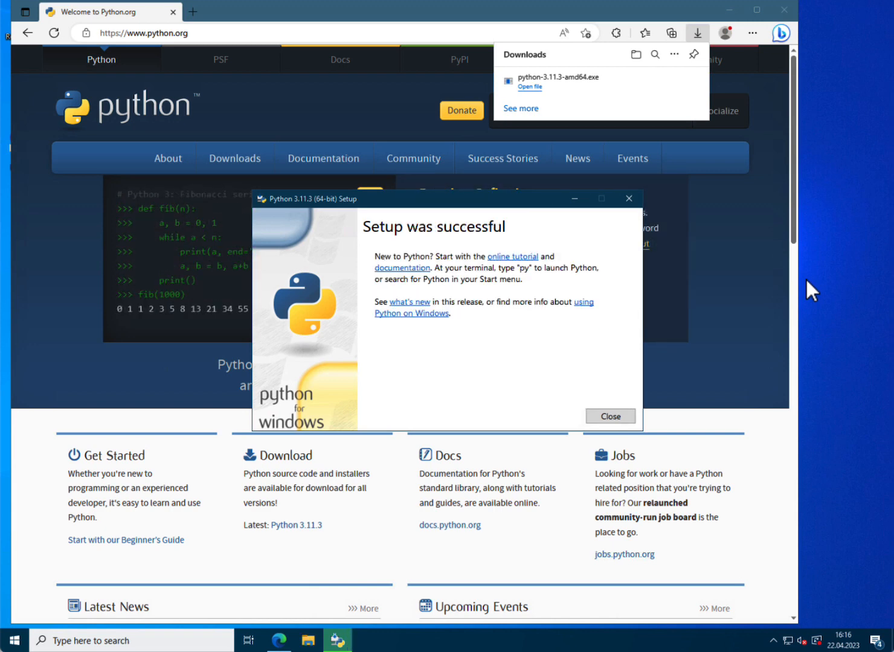
mouse_move(566, 418)
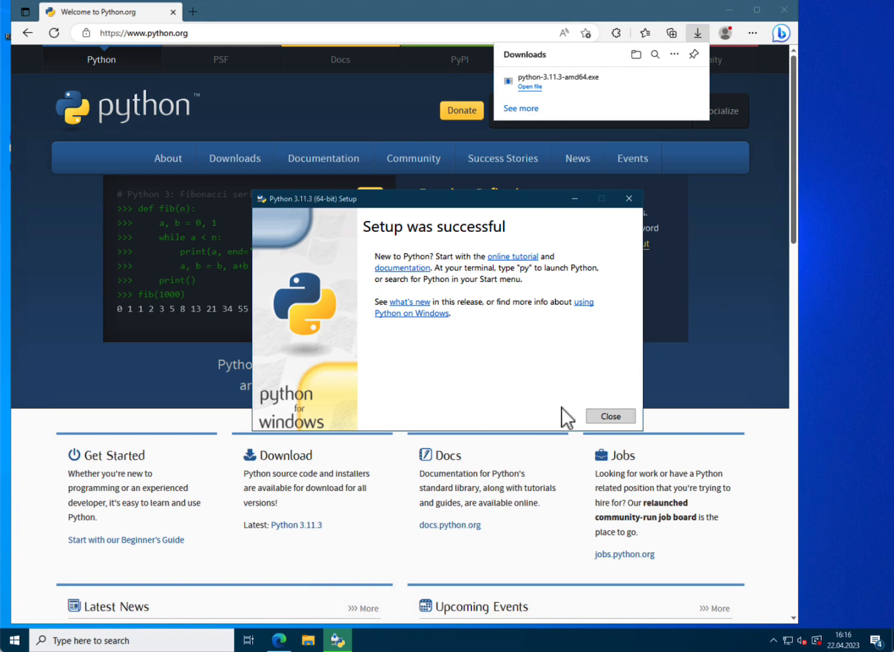
left_click(609, 415)
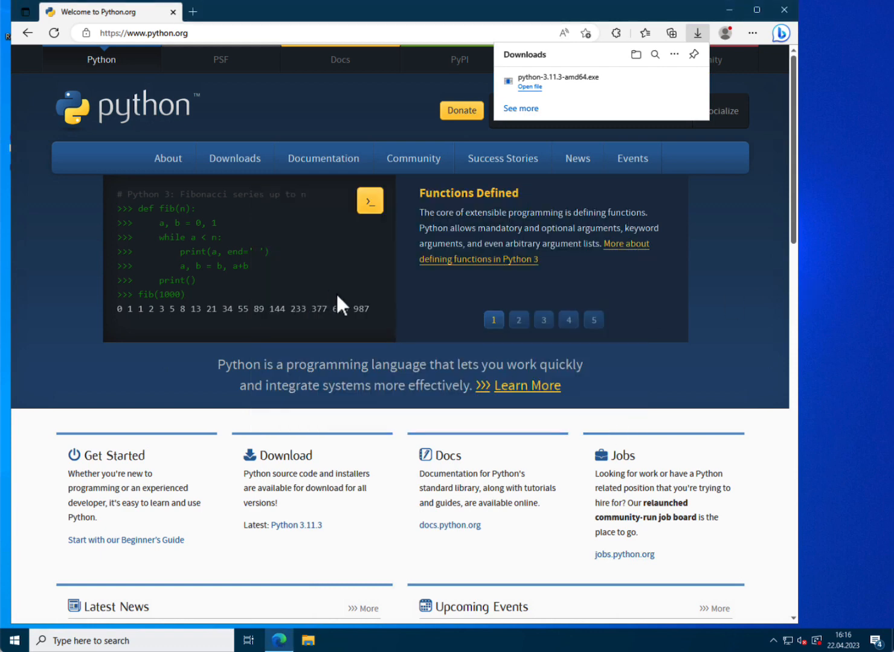
Step: Hide the browser and search Windows for 'prompt' to find Command Prompt
left_click(783, 10)
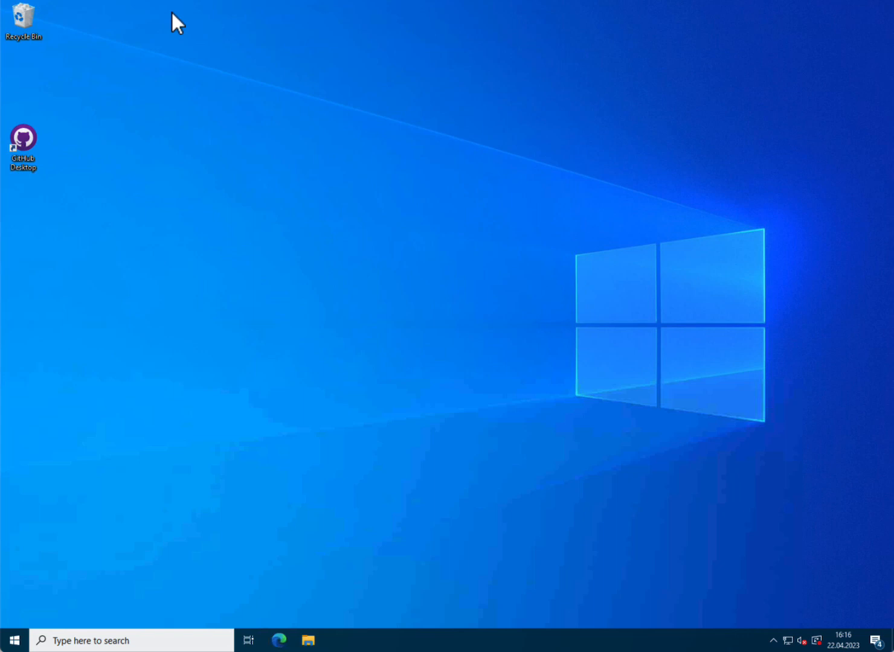
mouse_move(352, 186)
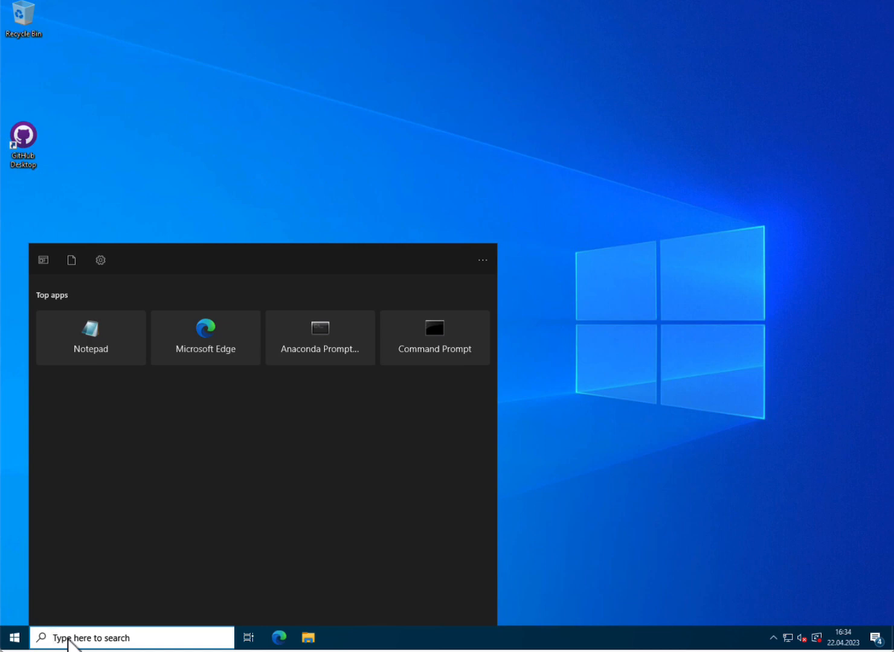
type("prompt")
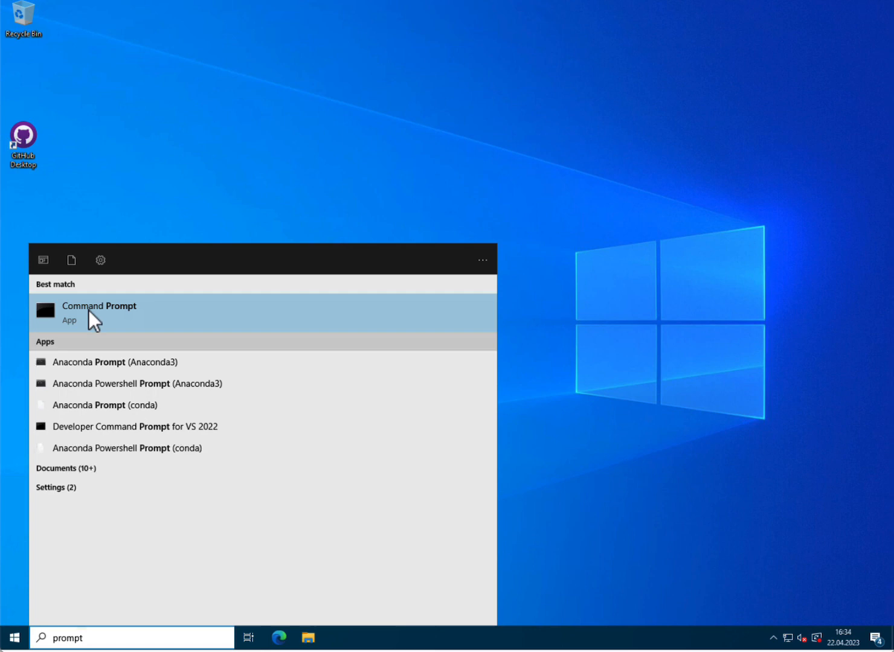
Step: Launch Command Prompt and run python --version, expecting Python 3.11.3
left_click(98, 312)
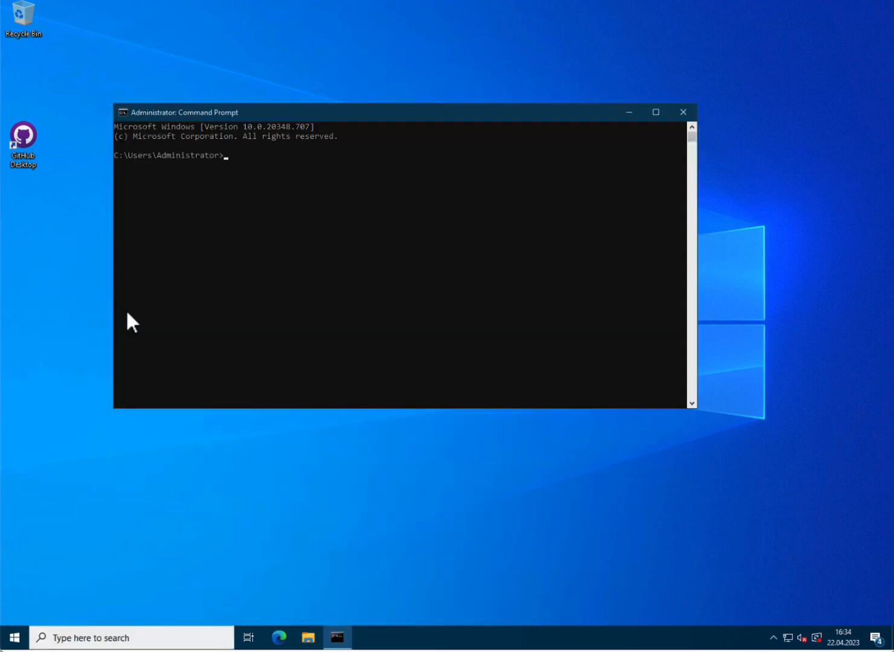
mouse_move(308, 262)
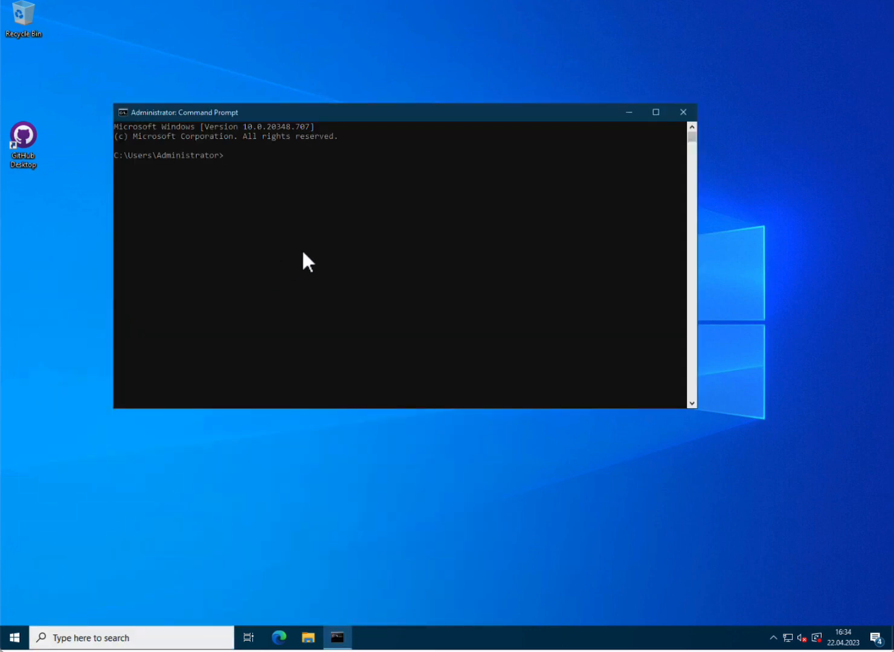
type("python --version")
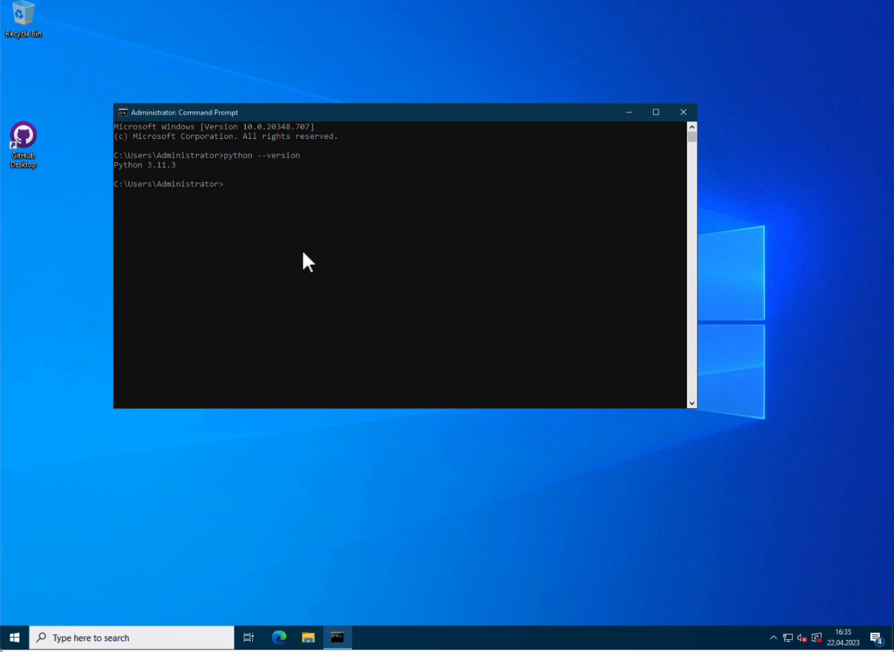
Step: Run 'virtualenv myenv' to create the myenv environment with pip, setuptools and wheel
type("virtu")
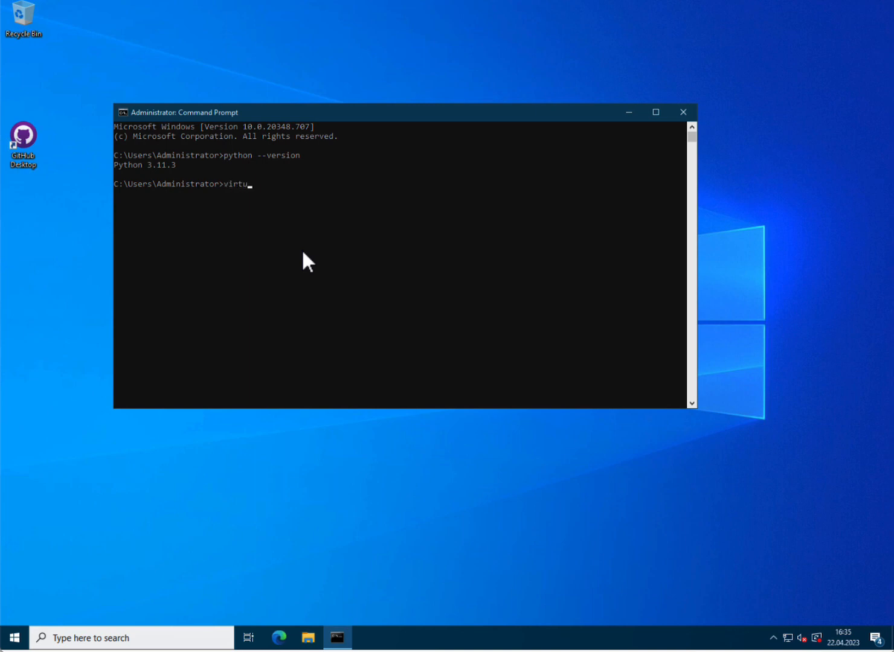
type("alenv")
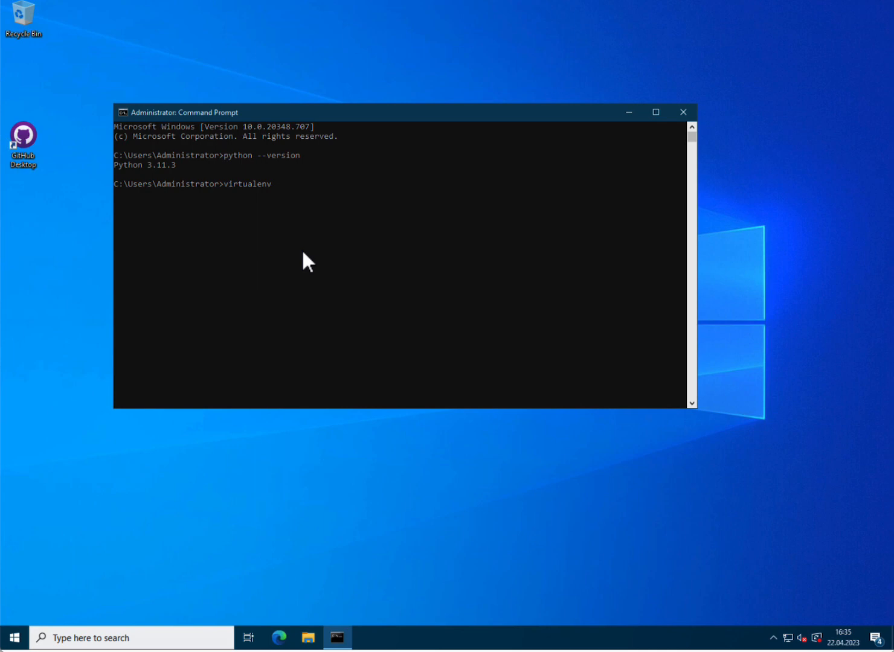
type("m")
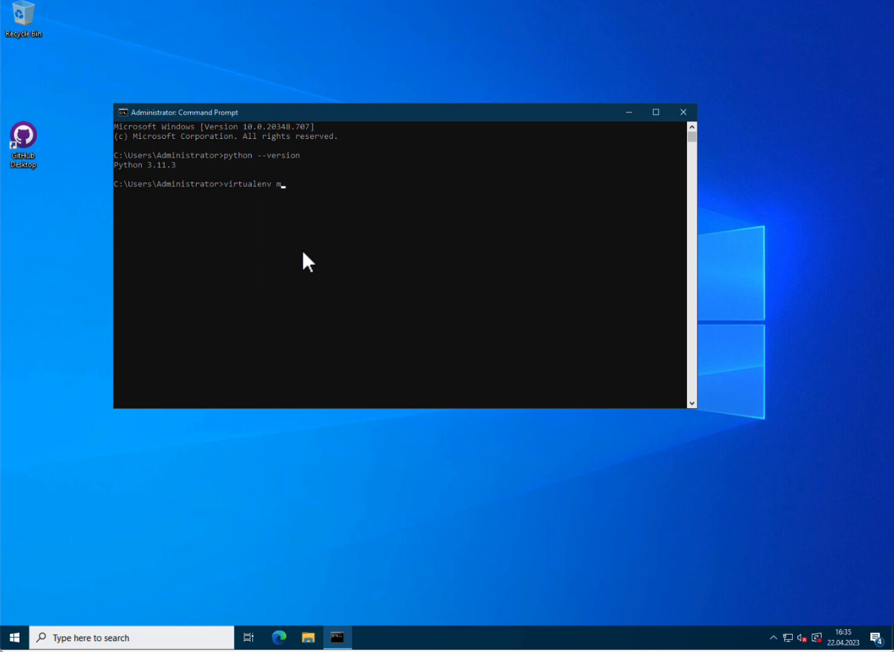
type("yenv")
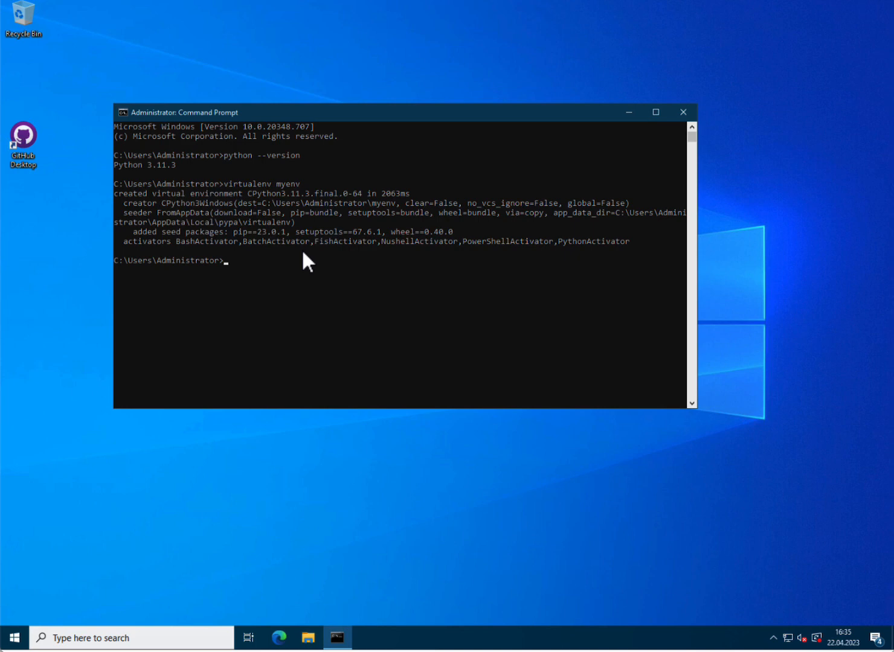
mouse_move(283, 233)
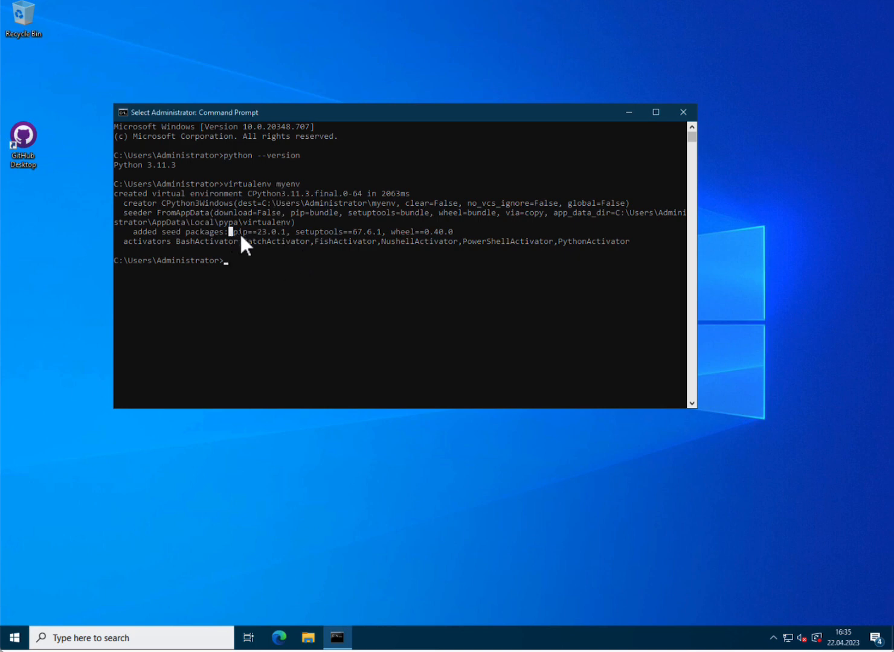
double_click(239, 232)
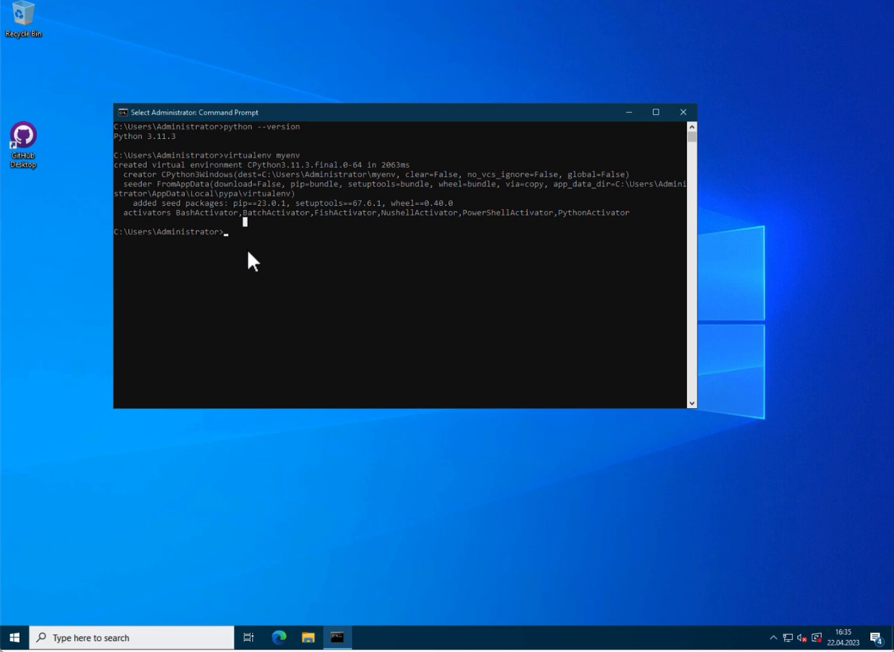
Step: Run myenv\Scripts\activate so the prompt shows the (myenv) prefix
type("my")
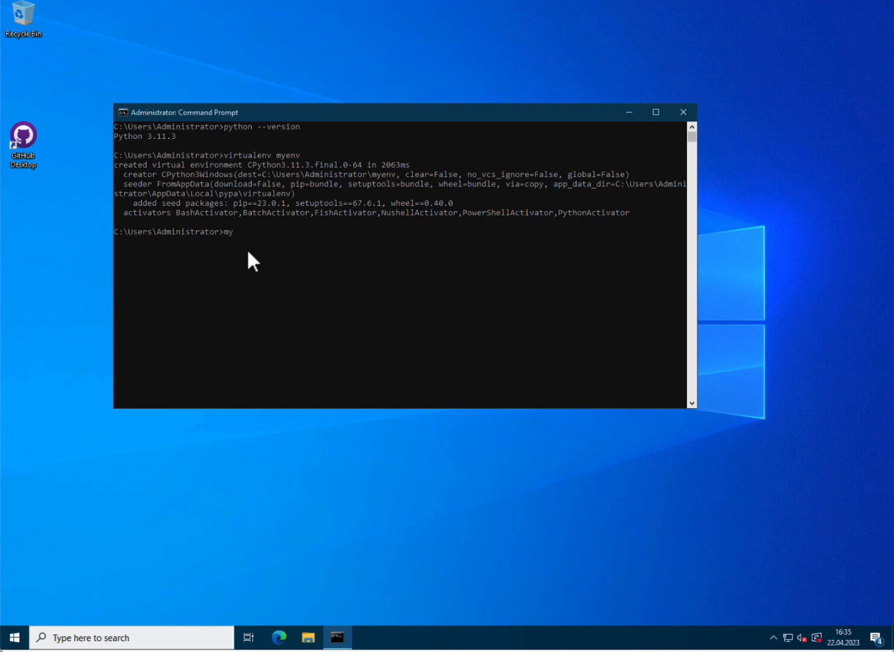
type("env")
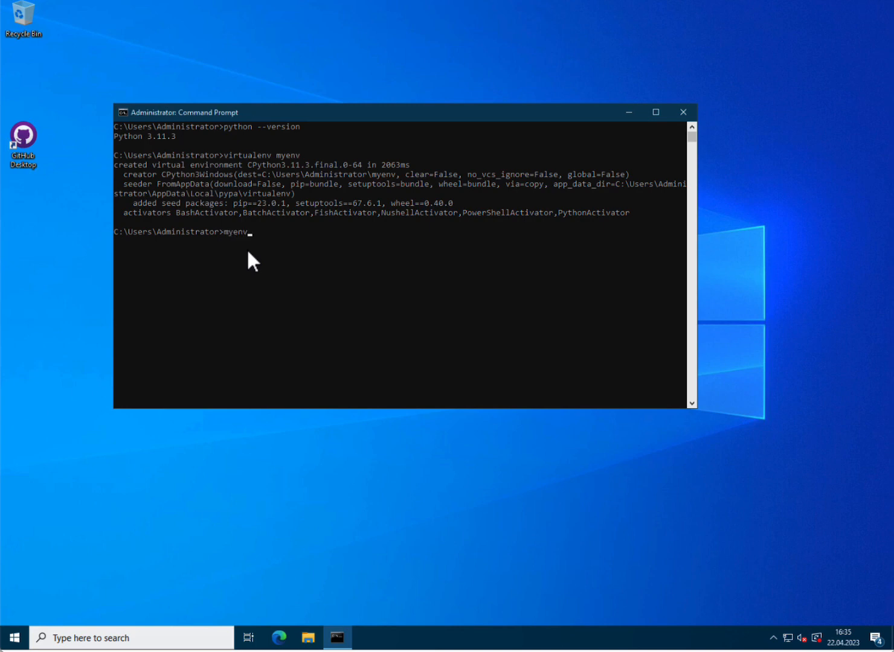
type("\\Sc")
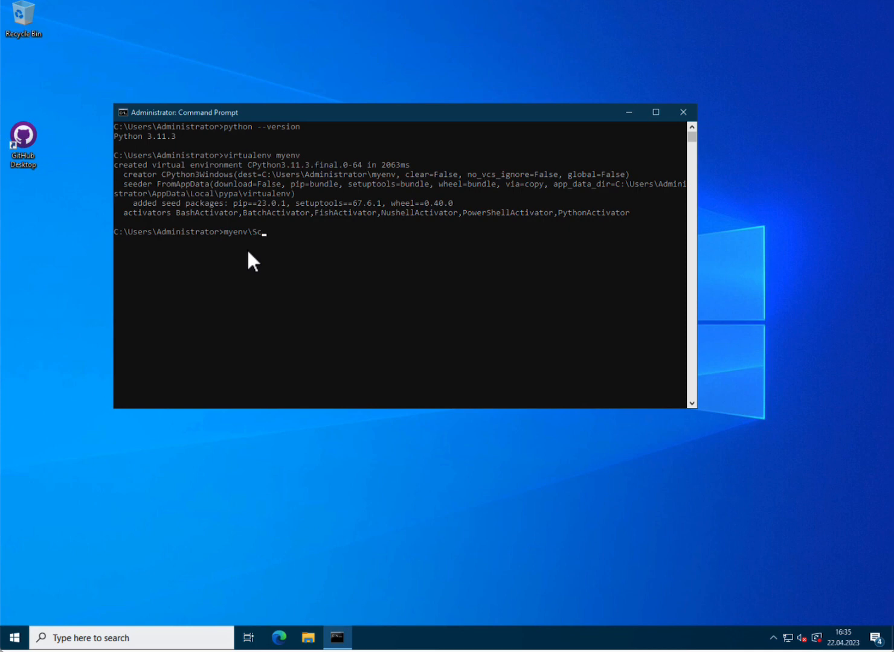
type("ripts")
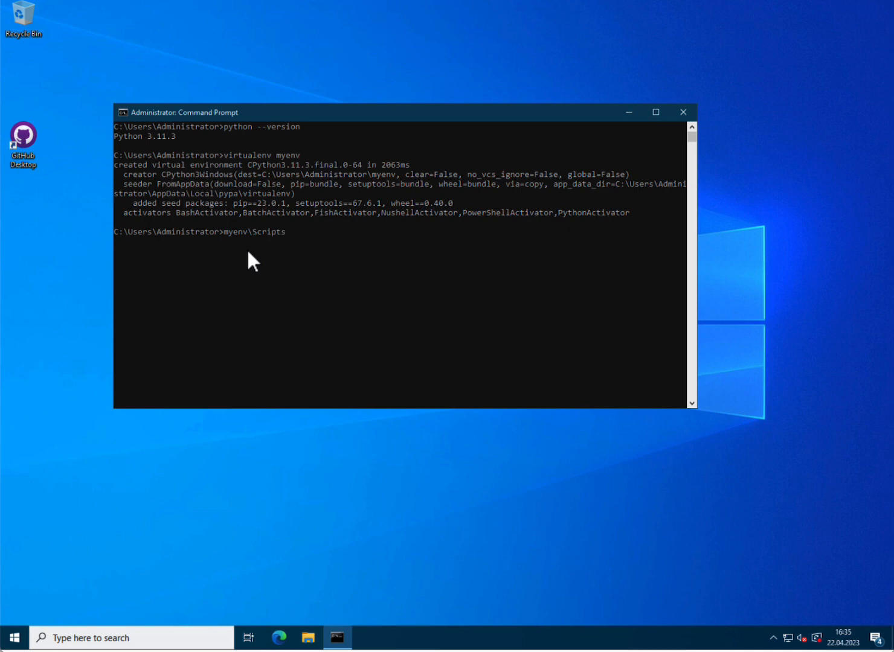
type("\\activate")
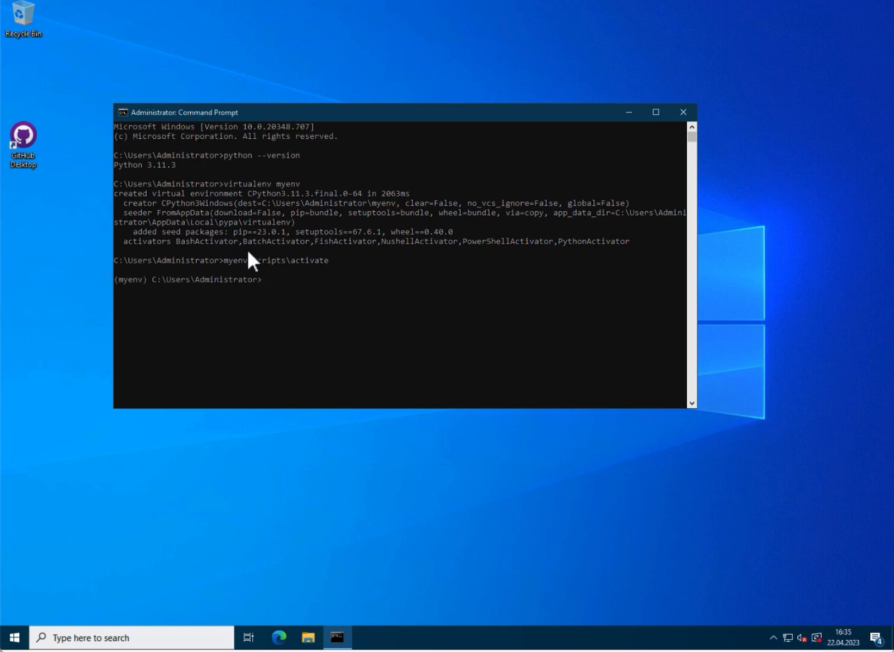
mouse_move(119, 293)
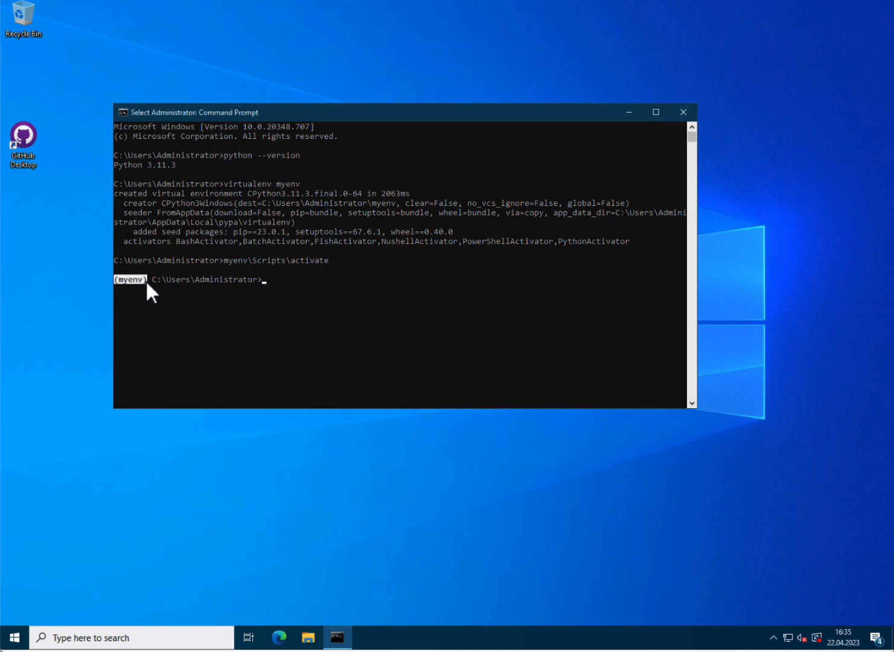
mouse_move(273, 291)
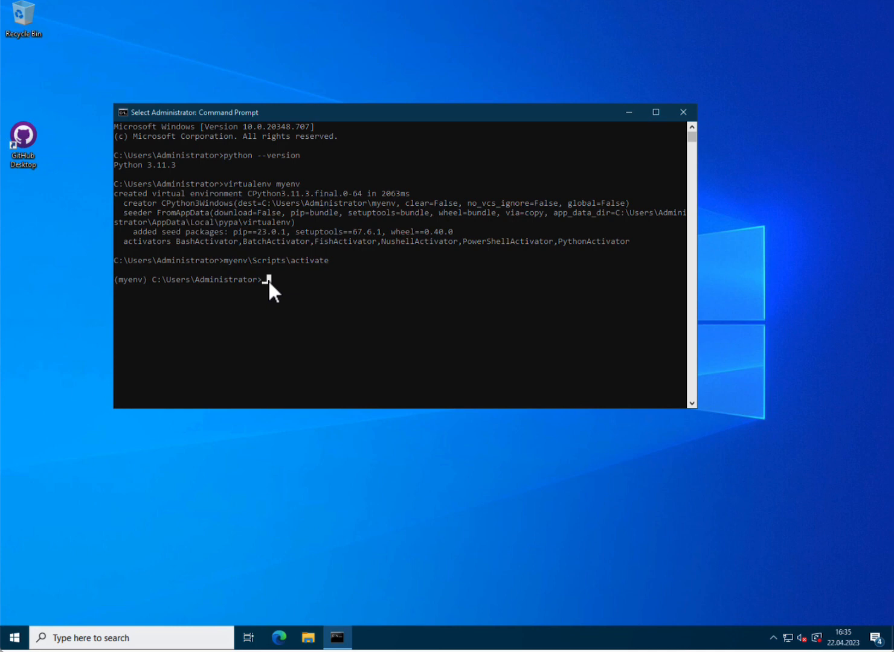
type("pip")
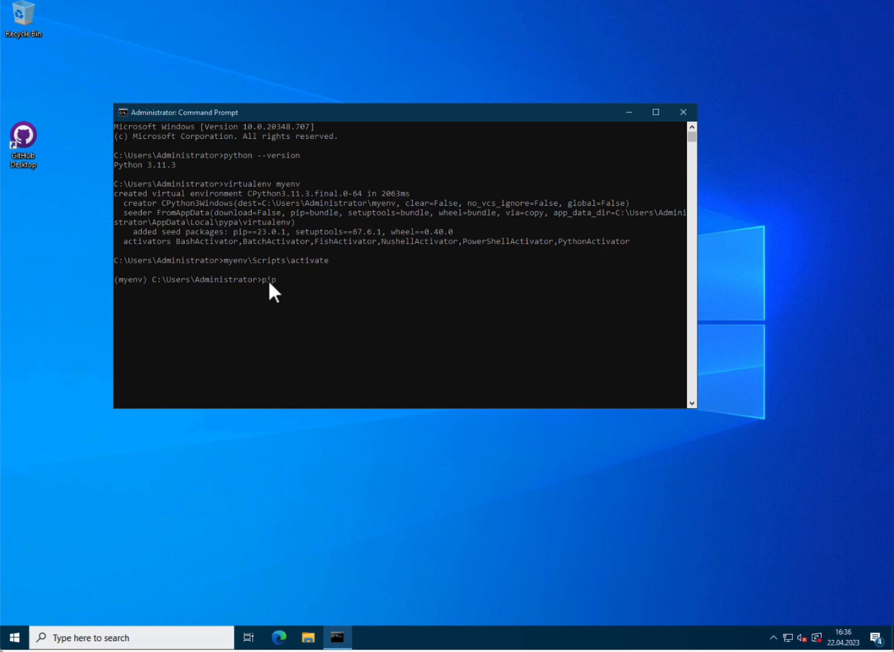
Step: Run 'pip install biogeme' and wait for biogeme-3.2.11 to install successfully
type("install bi")
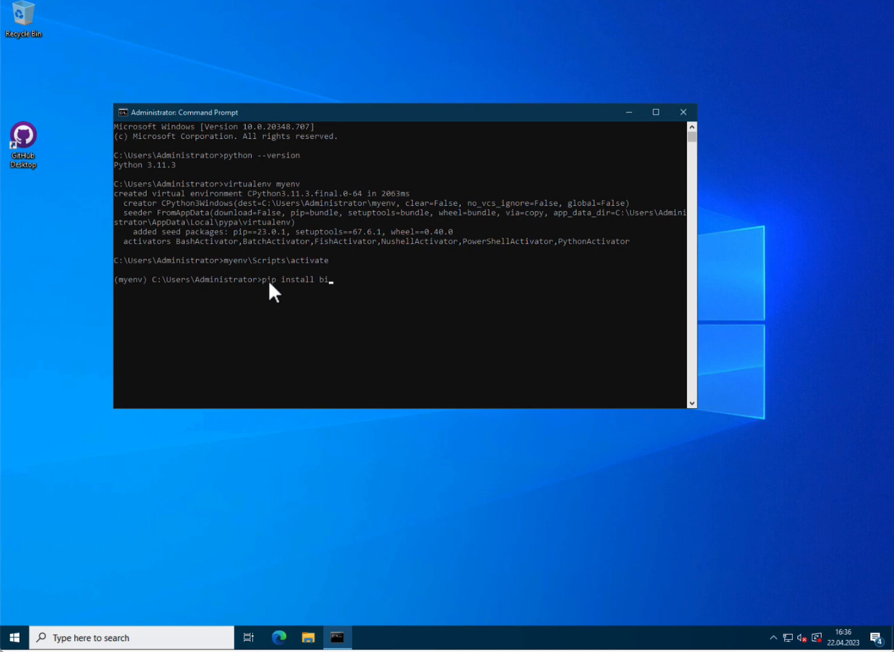
type("ogeme")
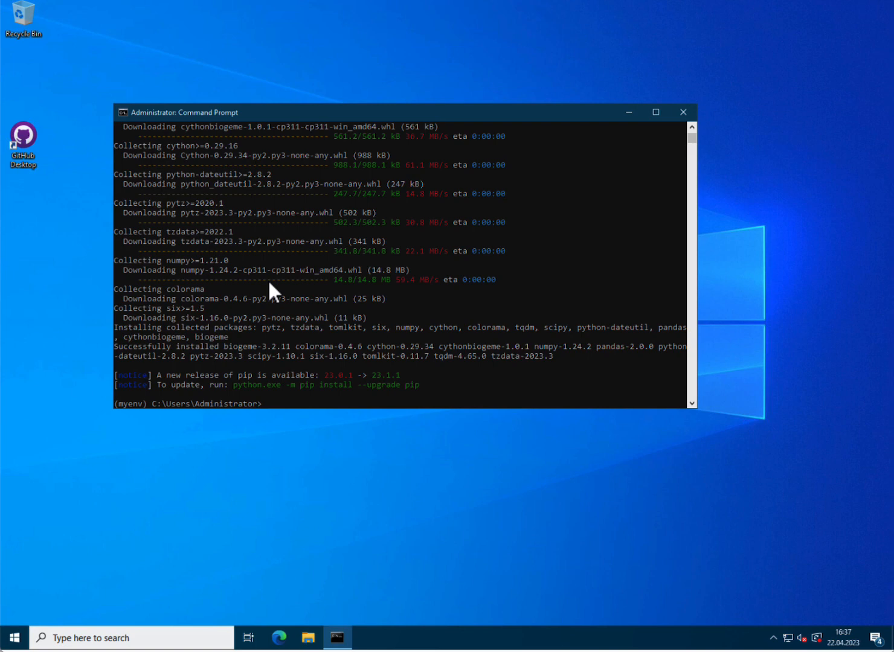
Step: Run 'python -m idlelib.idle' to launch IDLE Shell 3.11.3
type("python -")
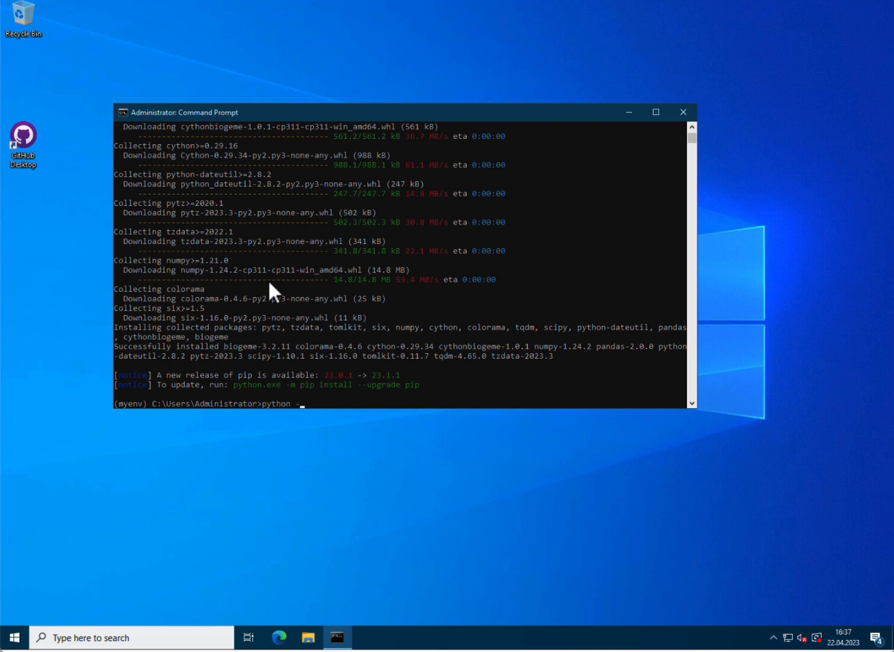
type("-m ide")
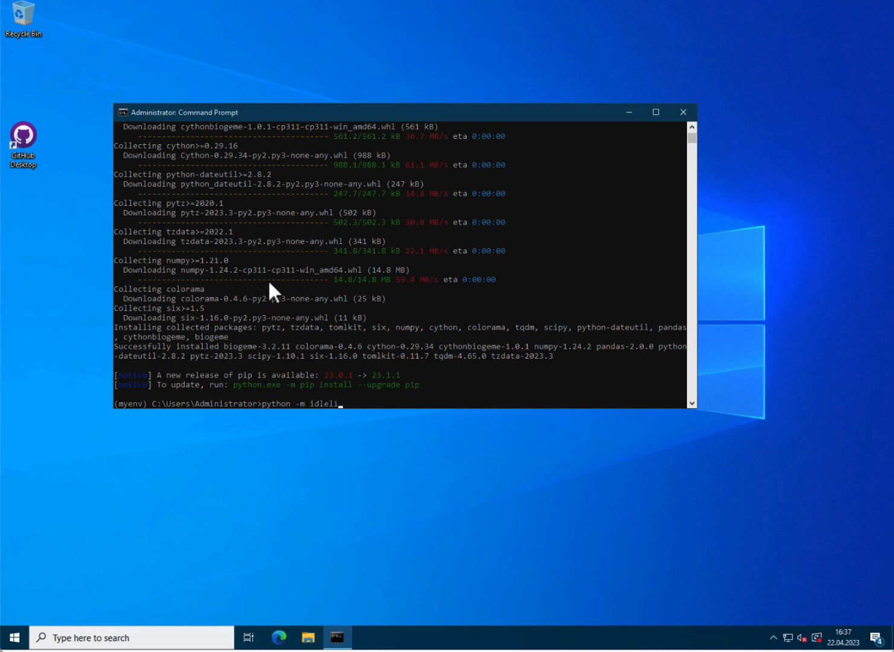
type("b.")
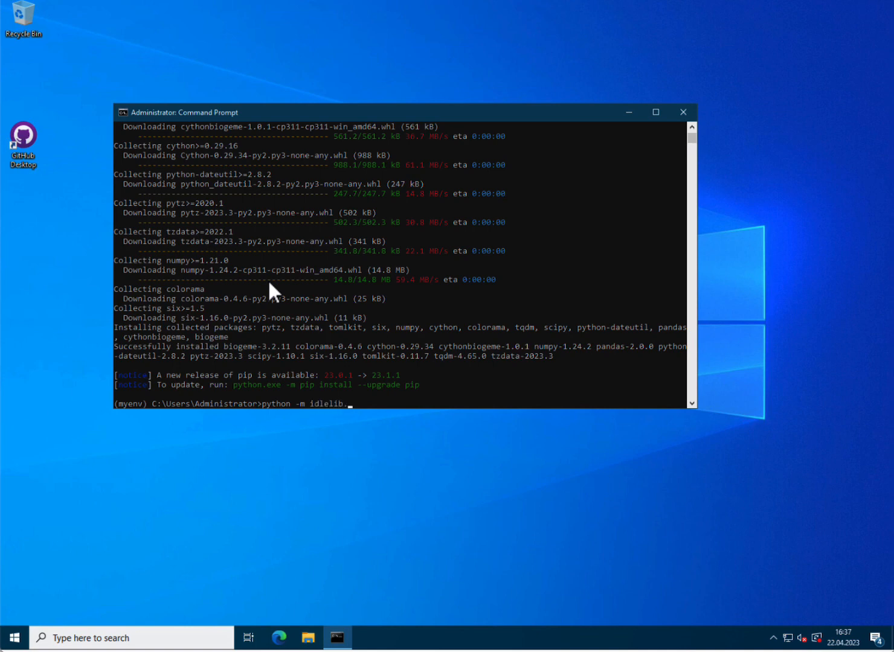
type(".idle")
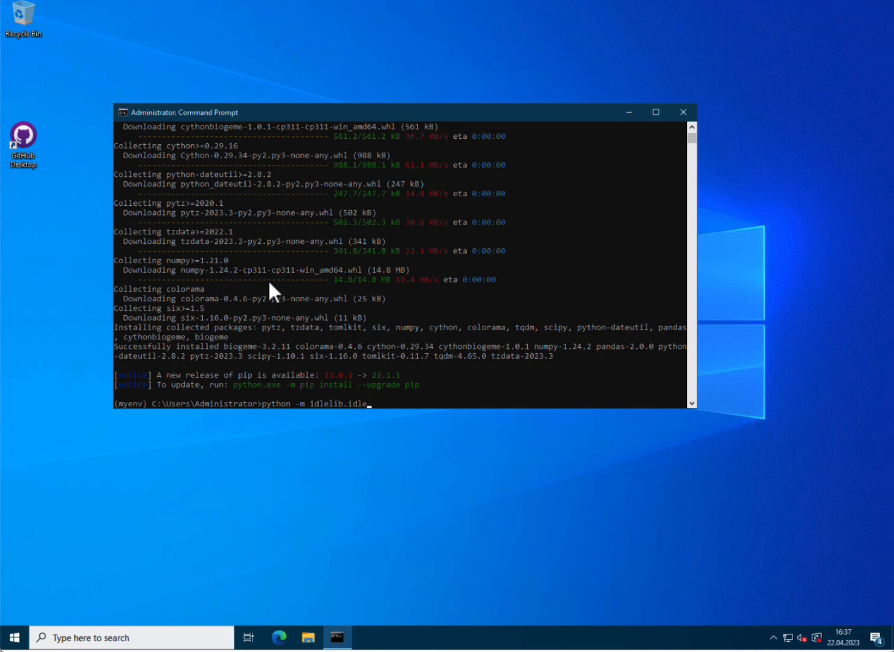
key("enter")
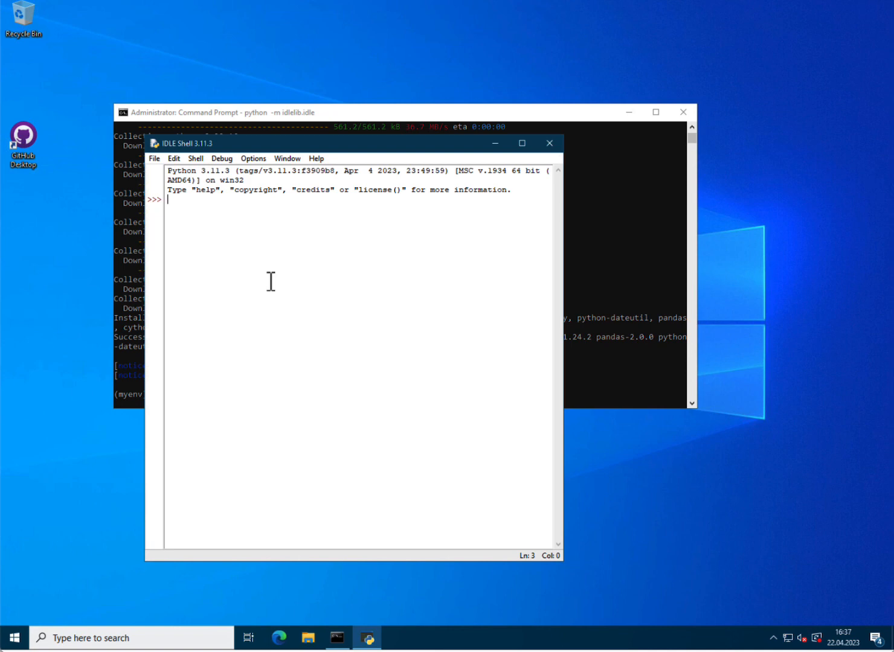
mouse_move(198, 154)
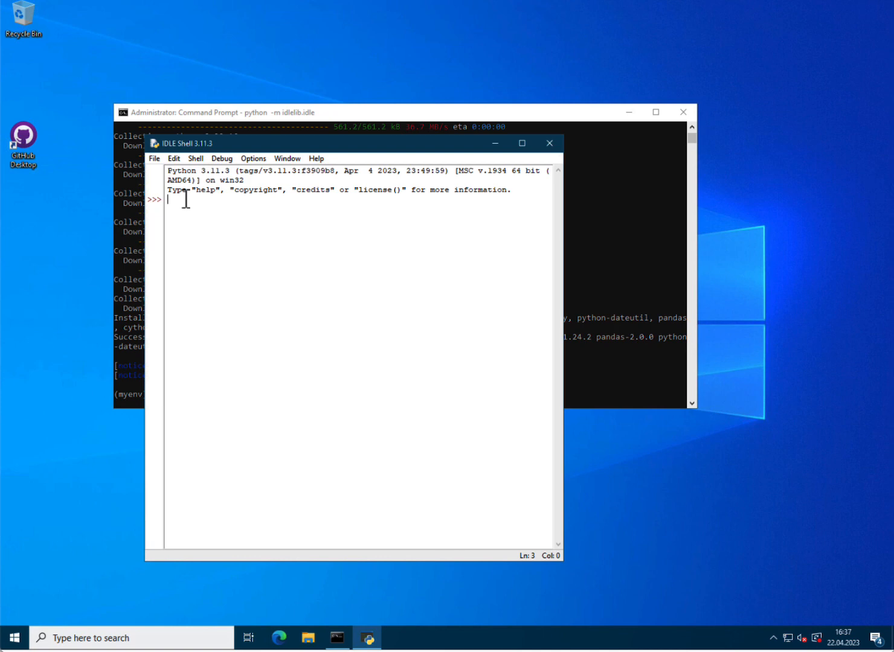
Step: Choose File > New File in IDLE Shell to get an empty untitled editor
left_click(154, 158)
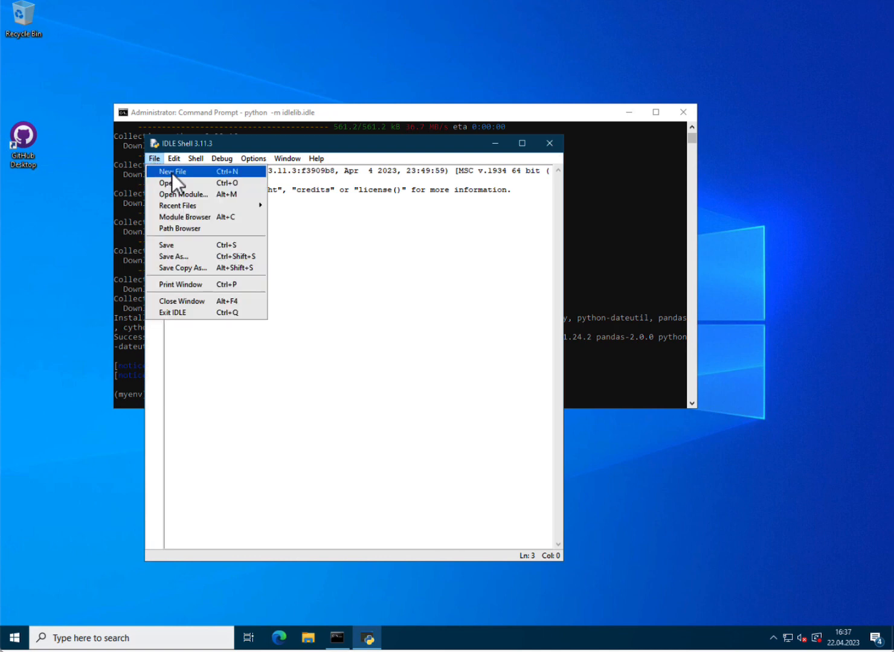
left_click(172, 171)
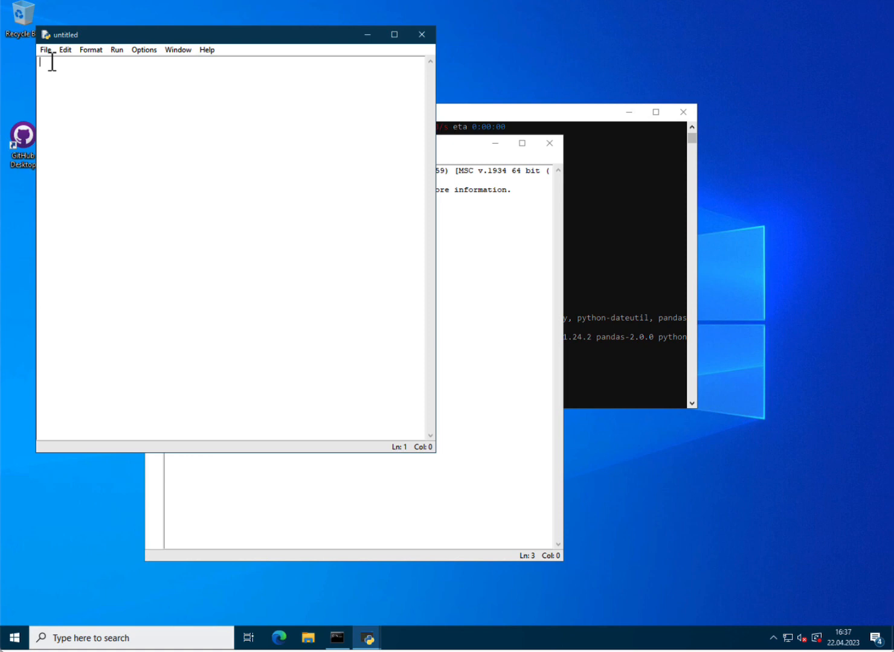
mouse_move(82, 158)
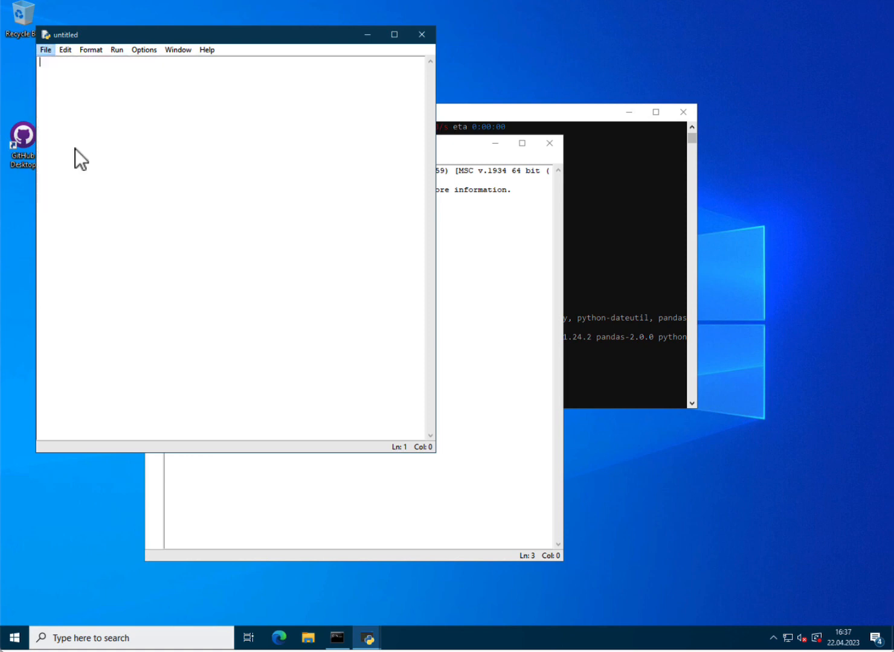
Step: Save the empty script to the Desktop as test_biogeme.py via Save As
left_click(46, 49)
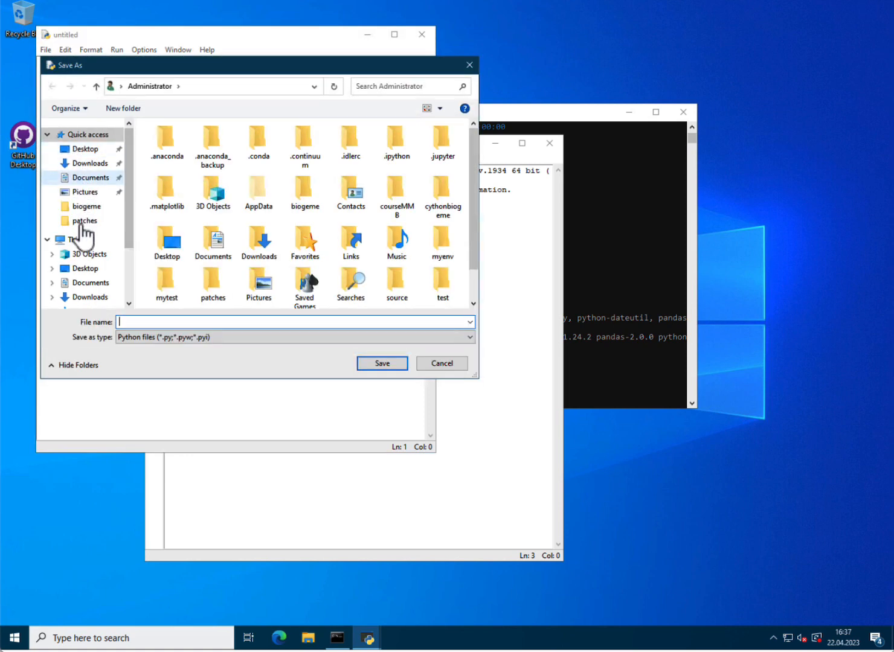
left_click(85, 268)
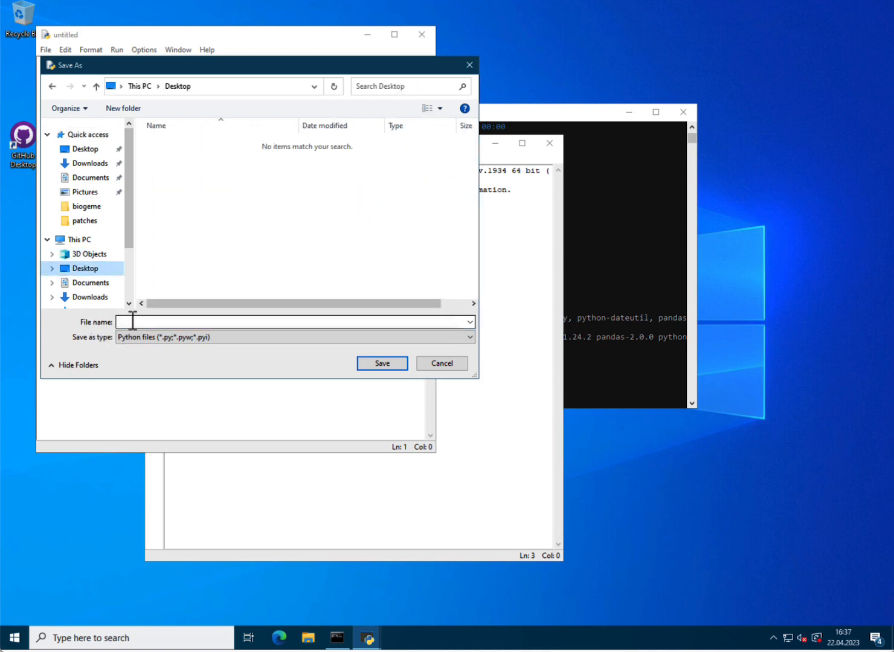
type("test_biogeme.py")
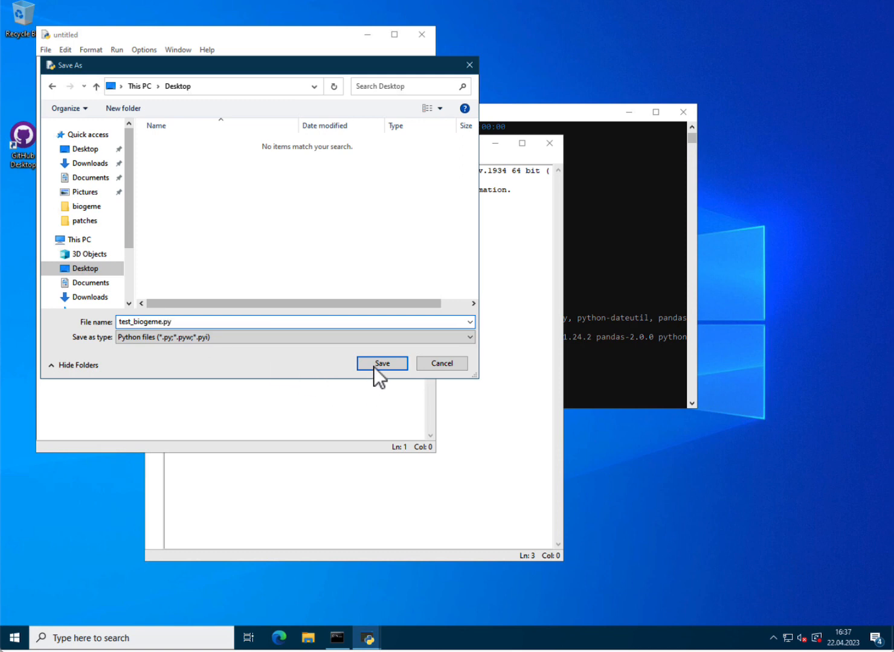
left_click(381, 363)
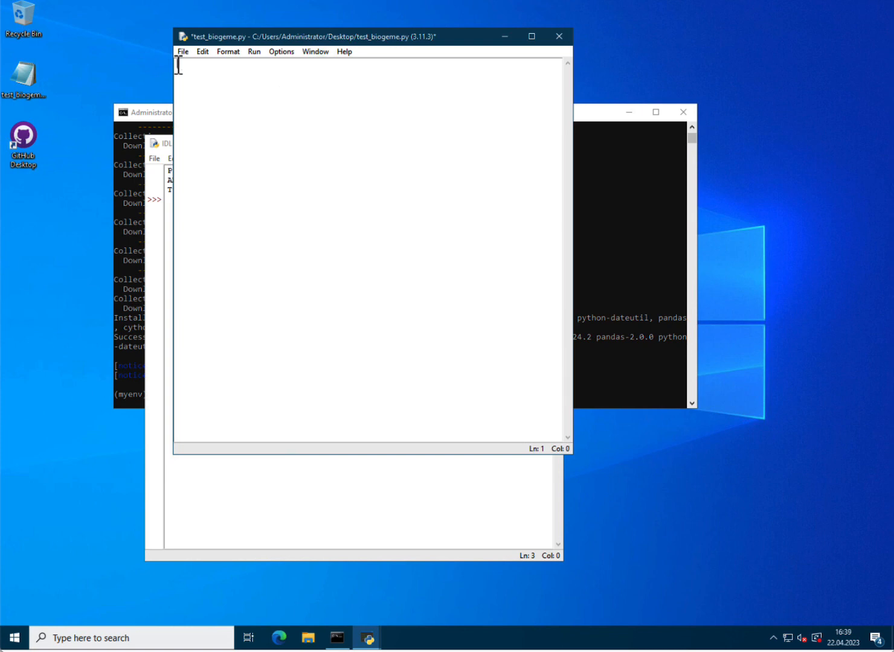
Step: Write 'from biogeme.version import getText' and 'print(getText())' in test_biogeme.py, then save
type("from biogeme")
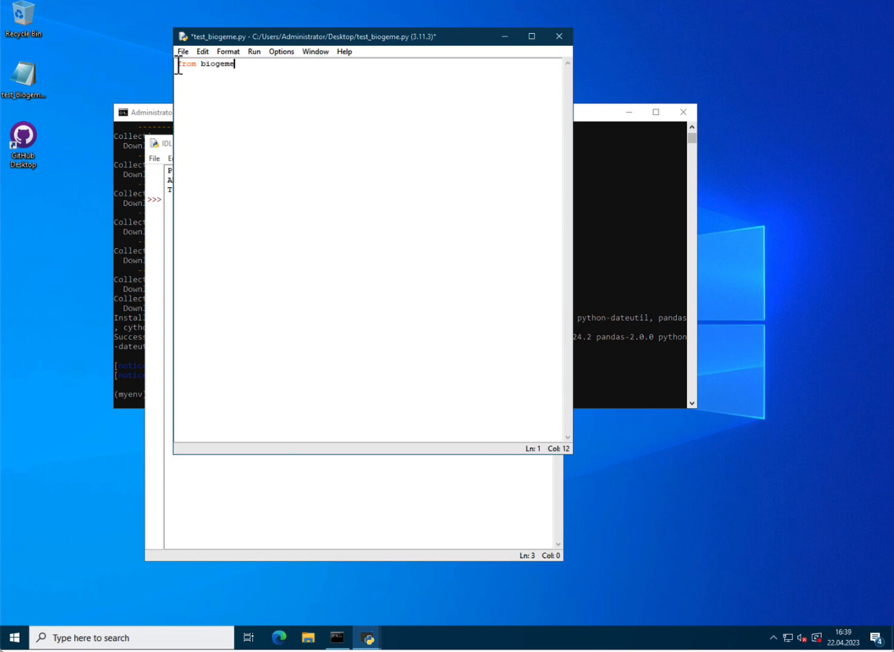
type(".versio")
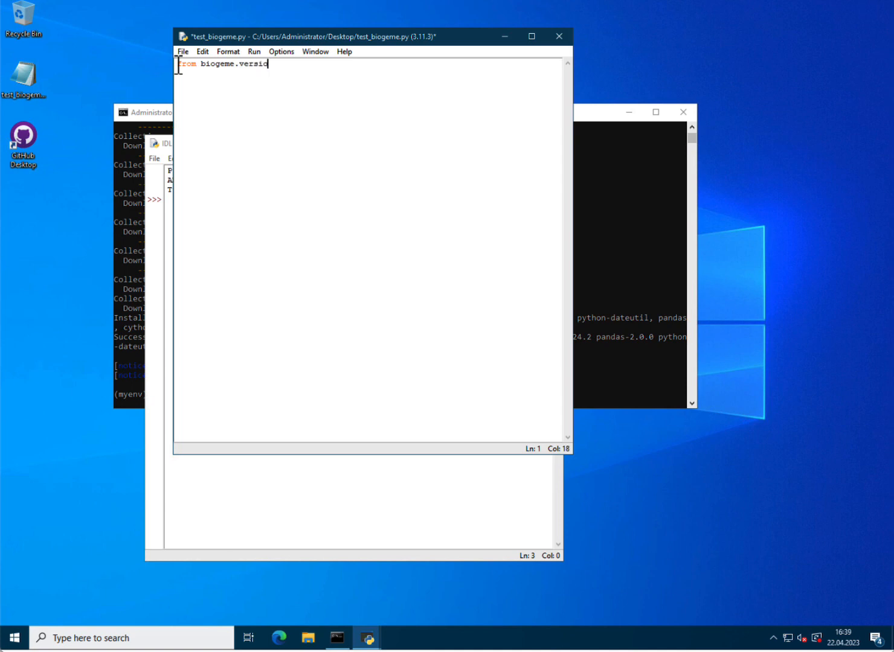
type("n")
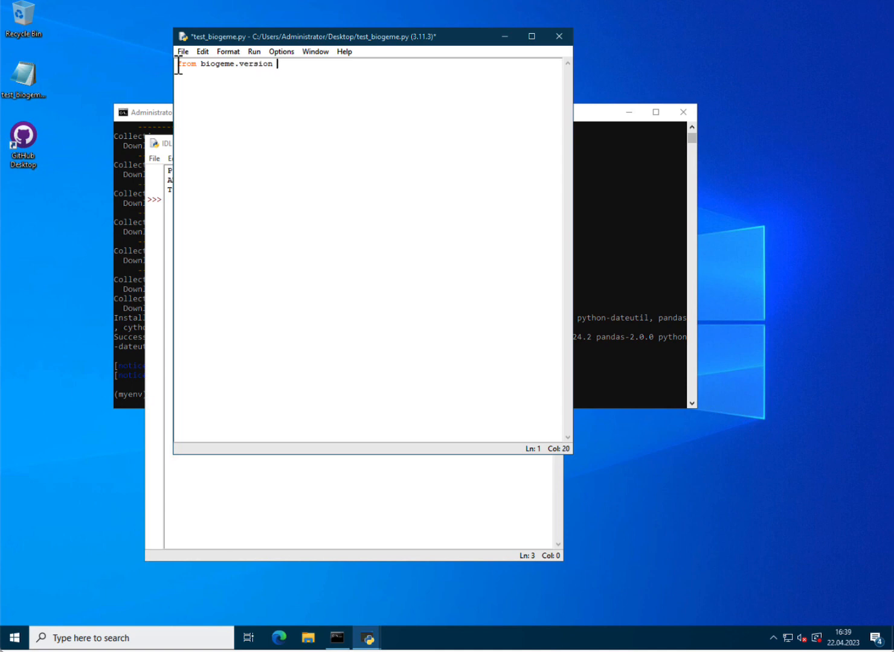
type("import")
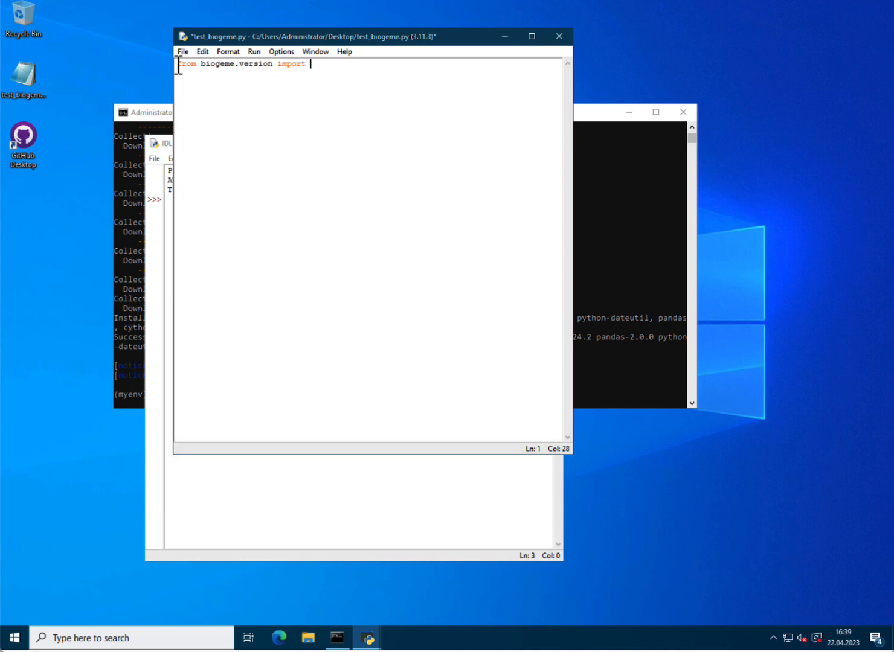
type("getText")
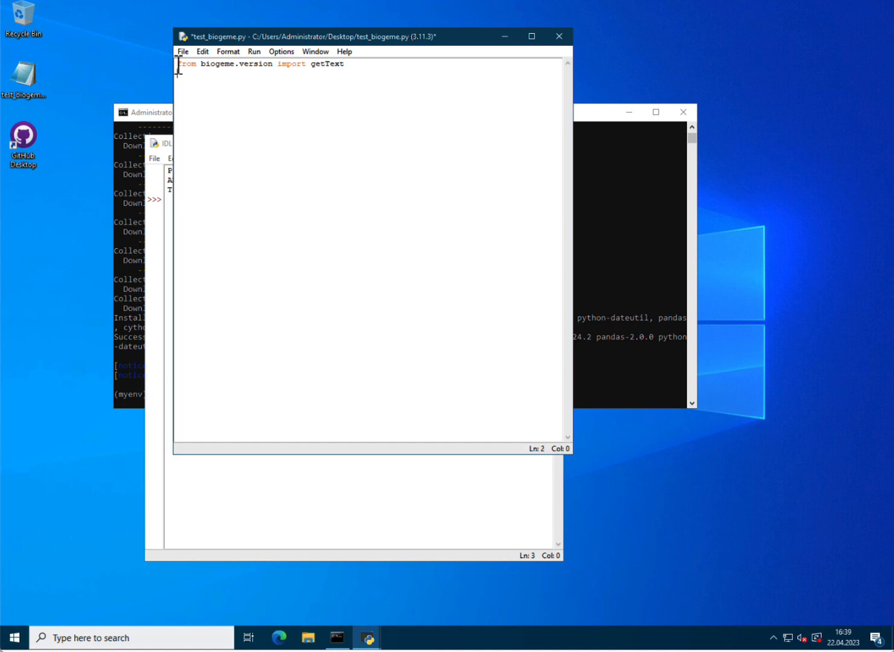
type("print(")
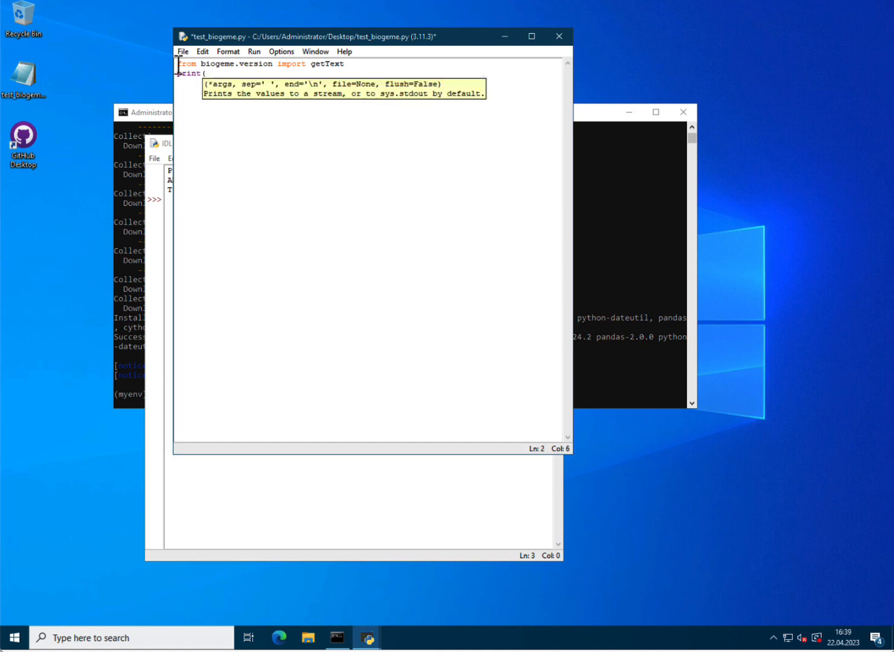
type("getText()")
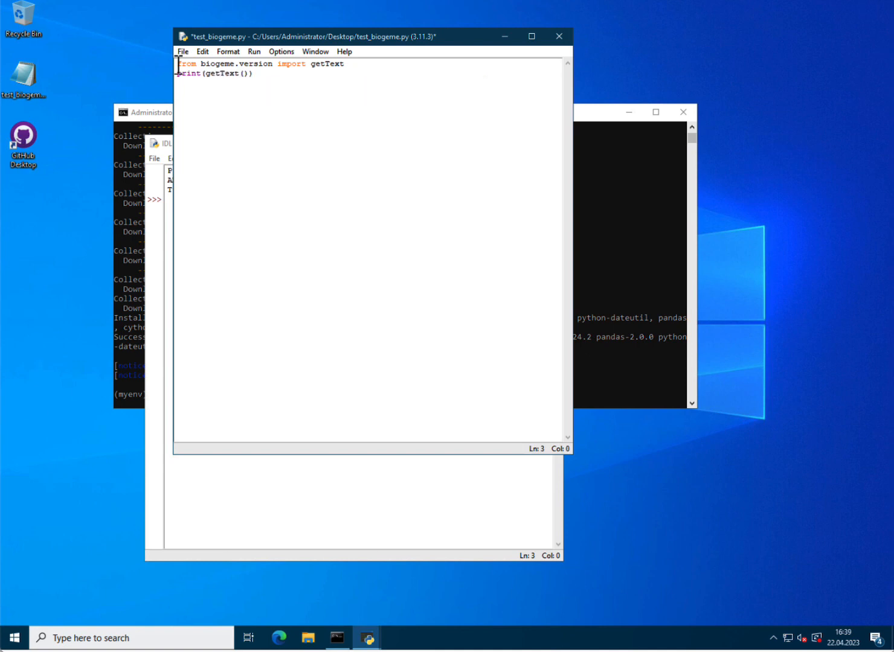
left_click(182, 50)
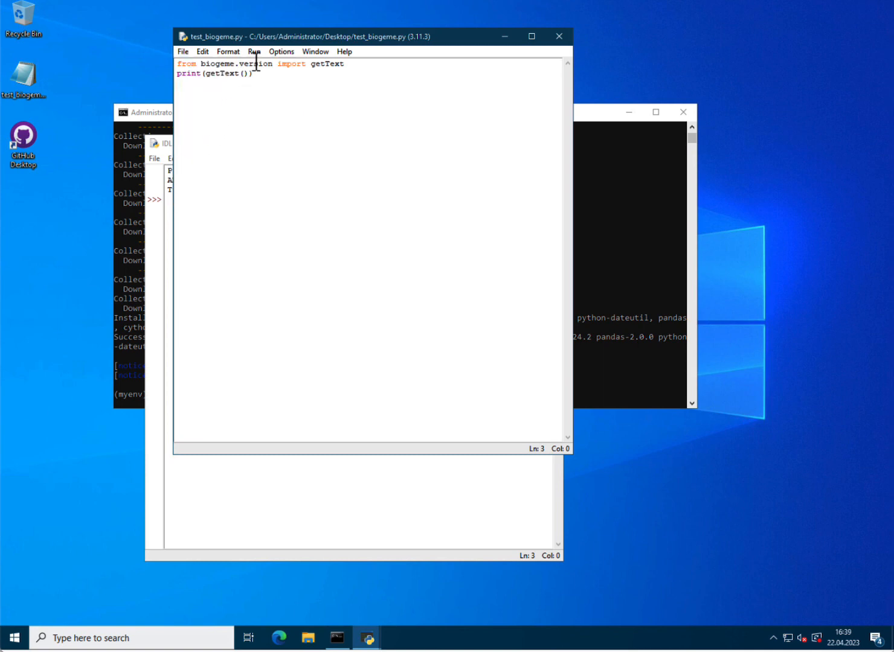
Step: Run test_biogeme.py as a module to print the biogeme 3.2.11 version info
left_click(254, 51)
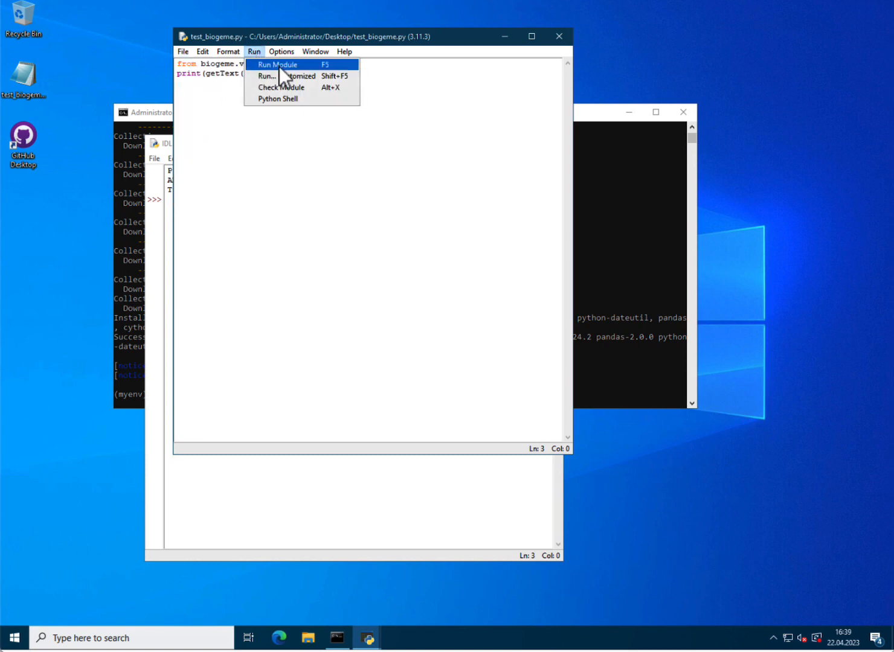
left_click(276, 64)
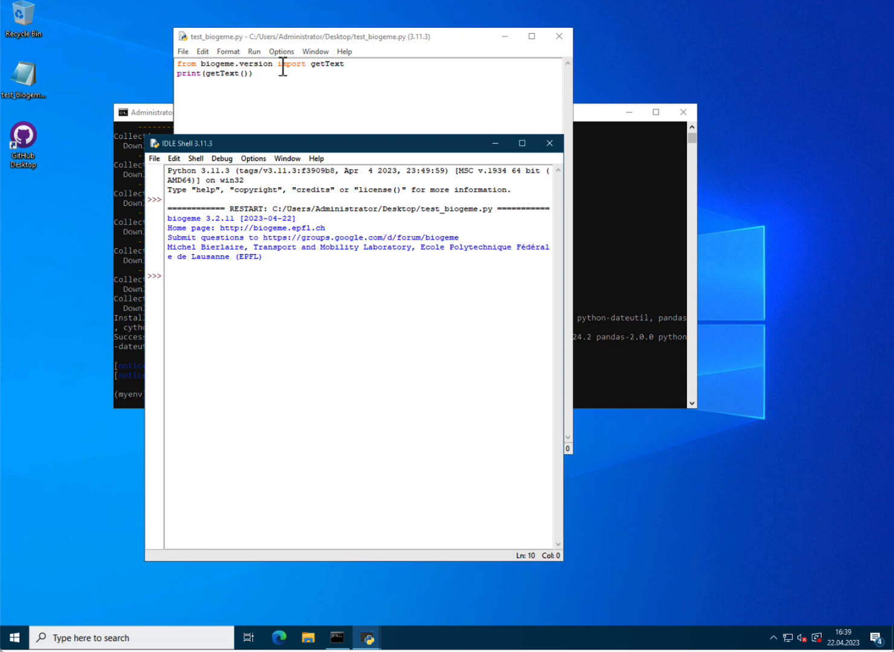
mouse_move(230, 192)
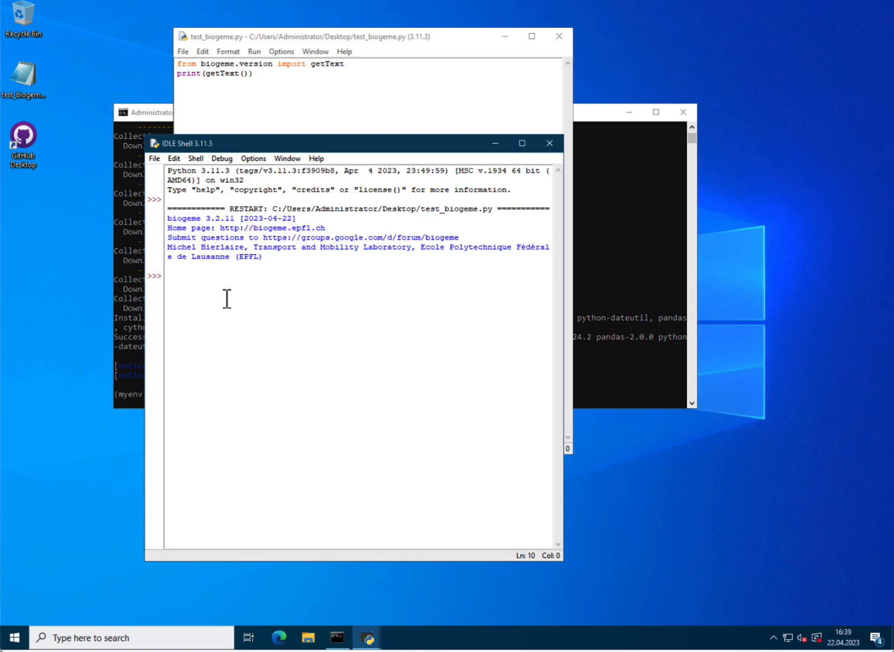
mouse_move(198, 215)
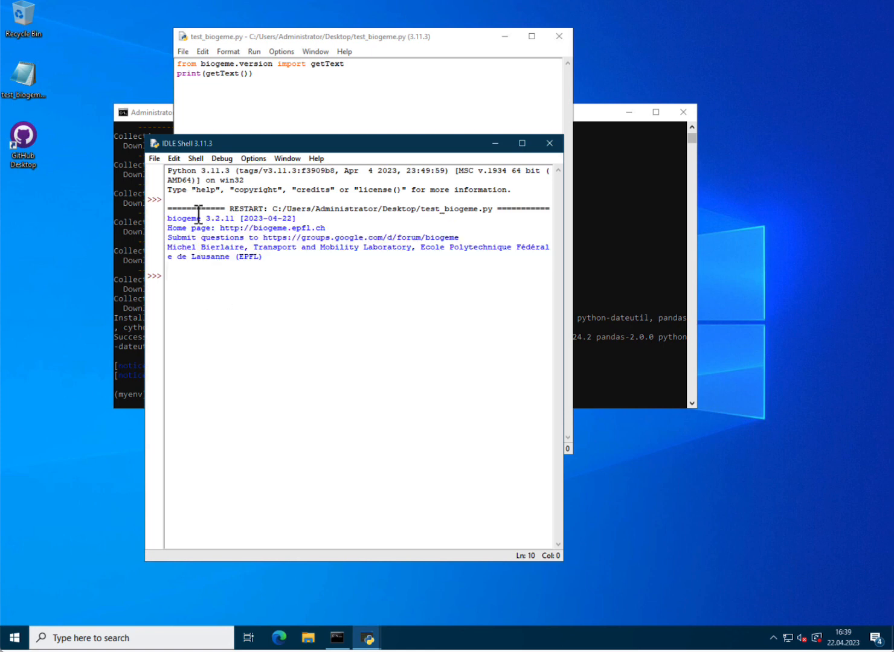
mouse_move(101, 288)
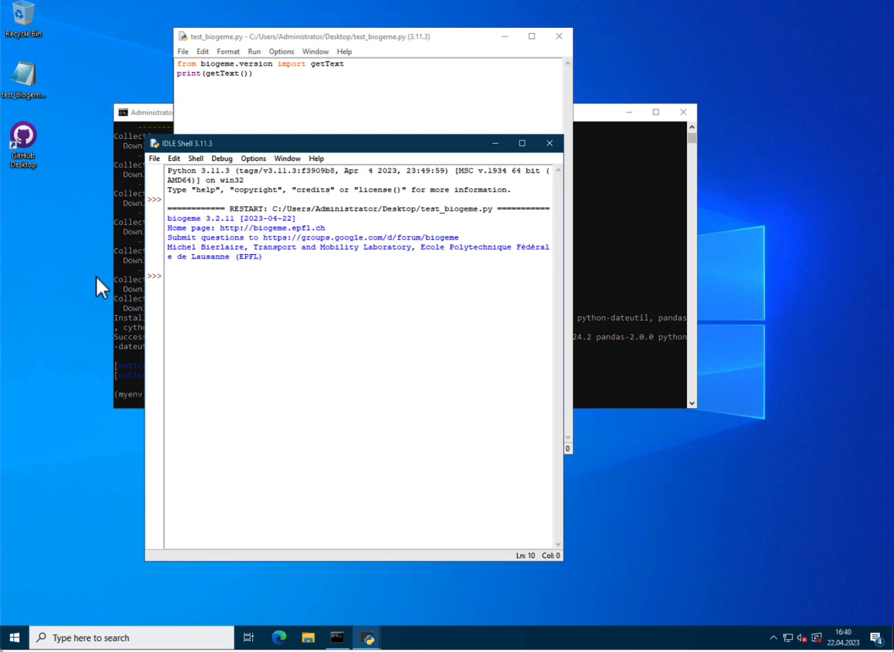